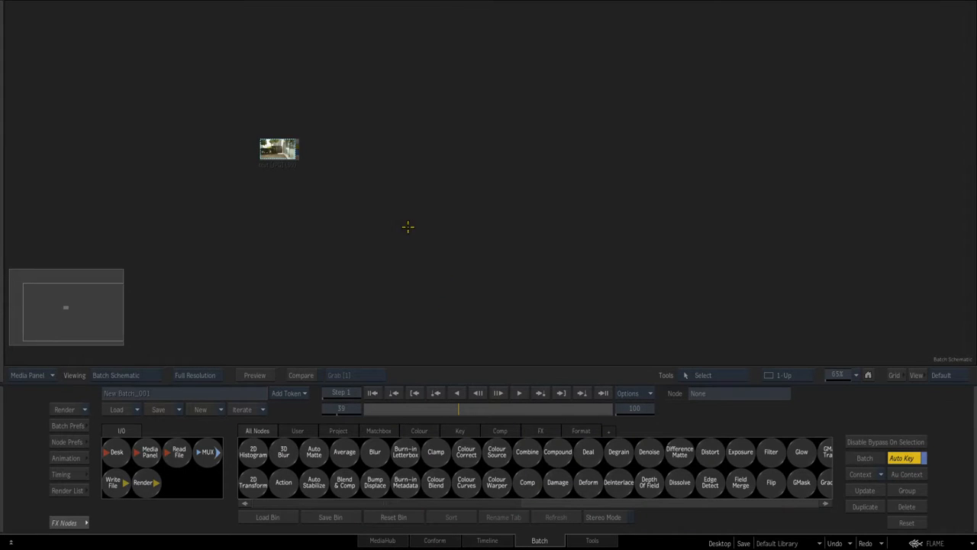
pyautogui.moveTo(395, 218)
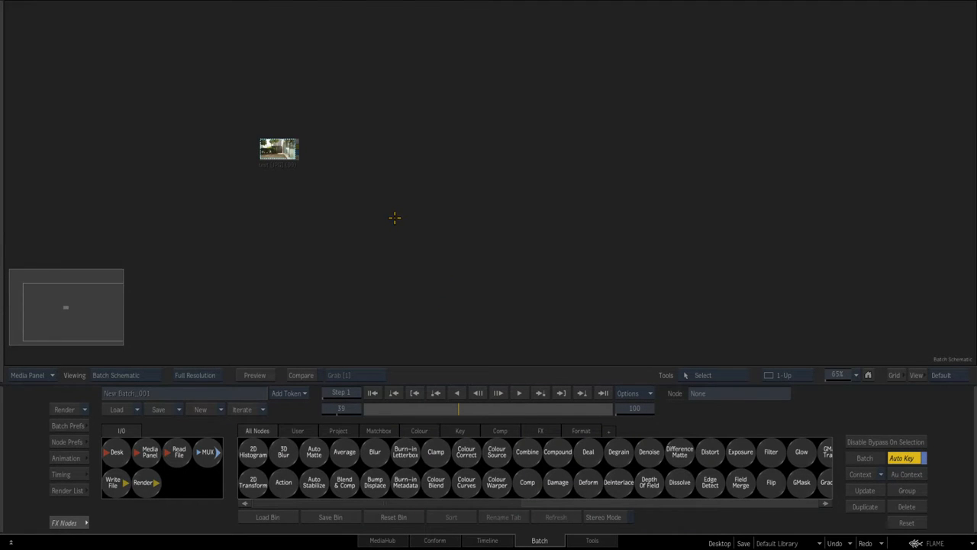
pyautogui.moveTo(386, 224)
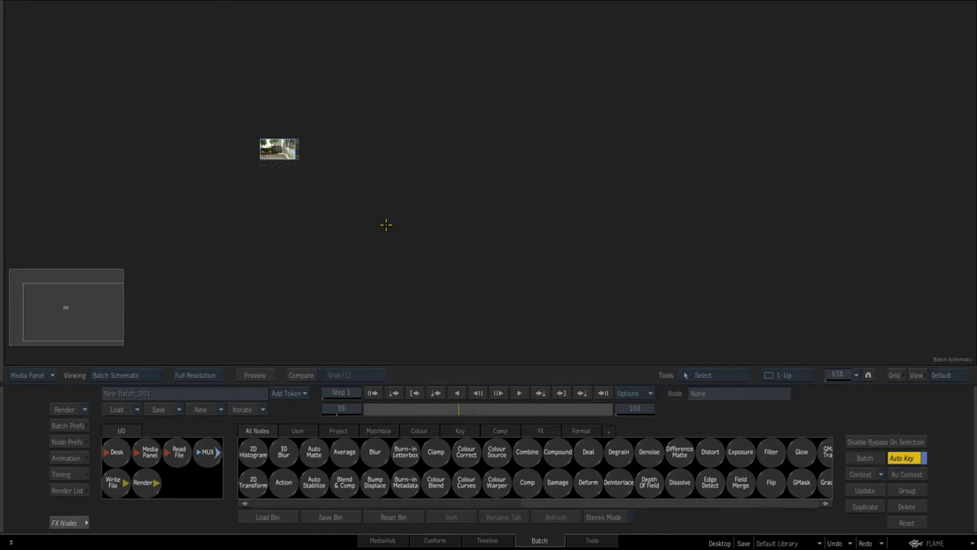
# Move the test (JPG sequence) clip node toward the centre of the Batch schematic
pyautogui.moveTo(279, 150); pyautogui.dragTo(344, 168)
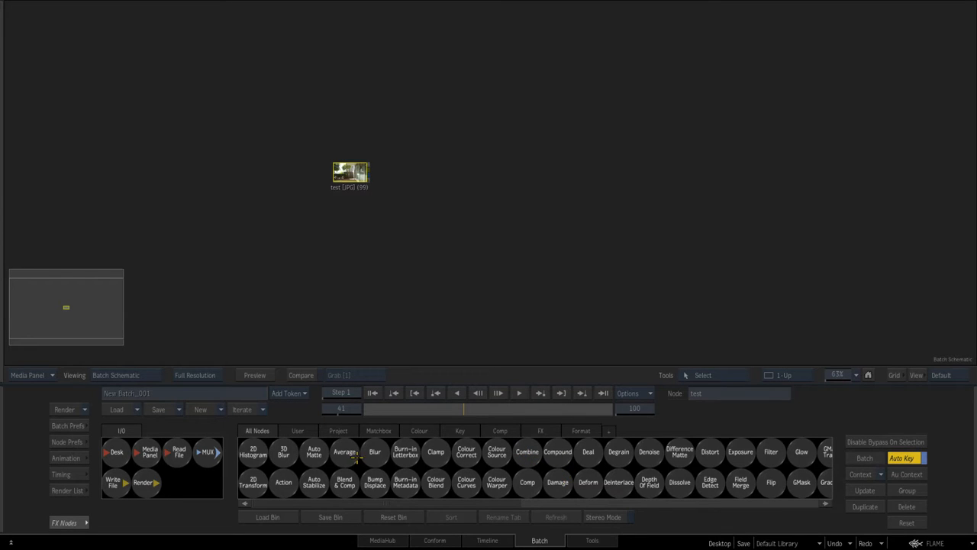
# Add a Motion Analysis node fed by the test clip and view its forward vectors
pyautogui.moveTo(350, 172); pyautogui.dragTo(317, 168)
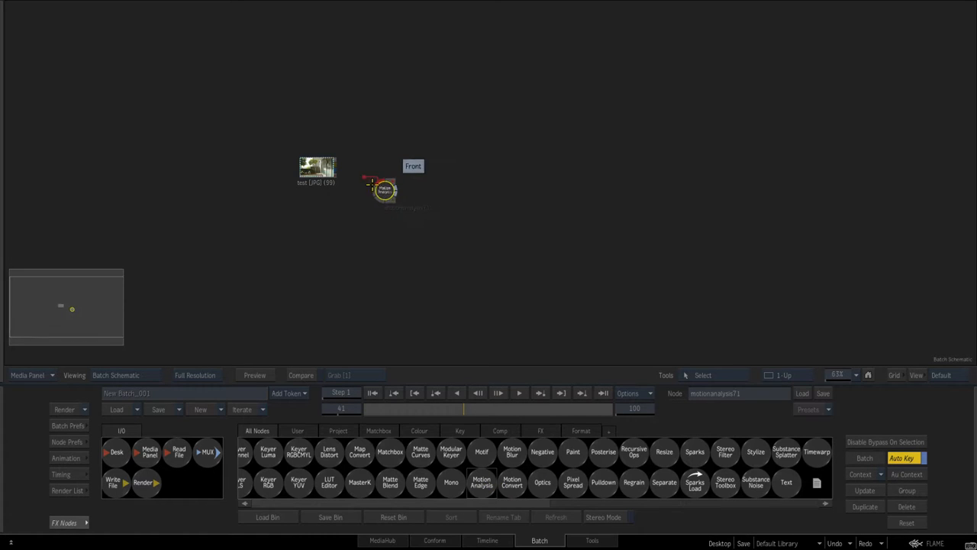
pyautogui.doubleClick(384, 189)
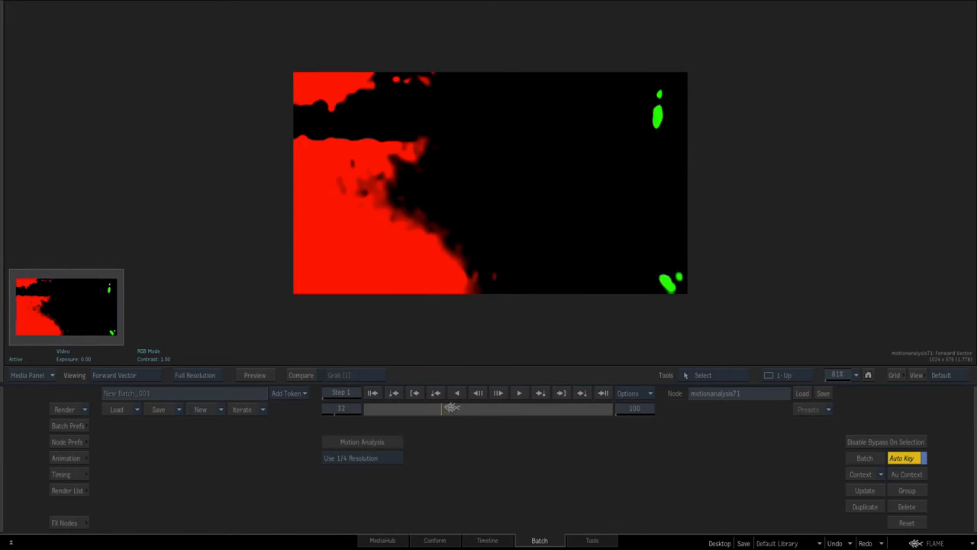
pyautogui.click(351, 457)
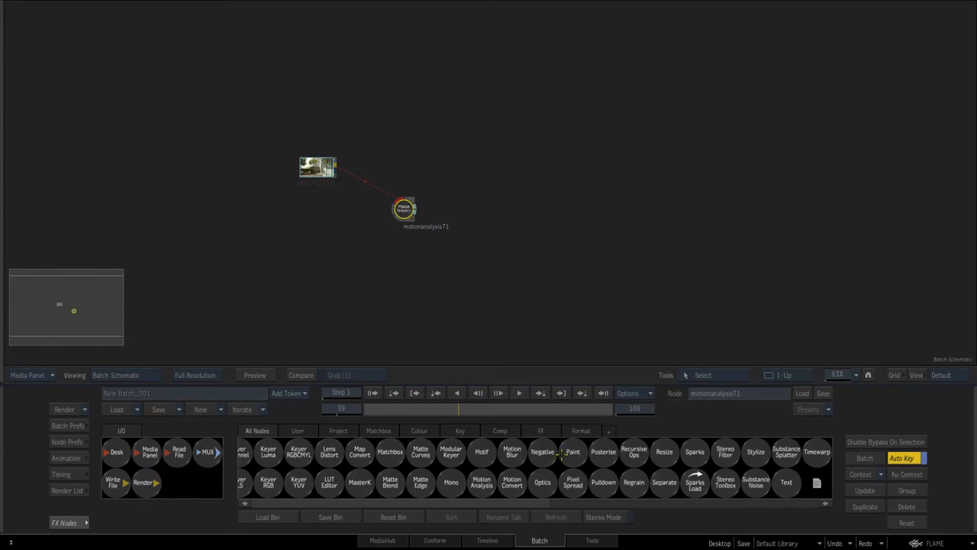
pyautogui.moveTo(537, 498)
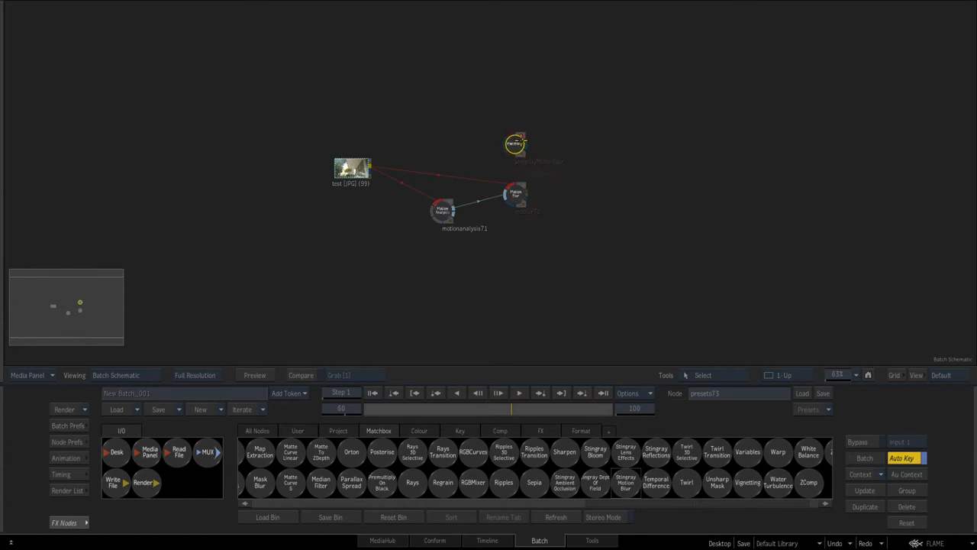
# Connect the test clip to the Stingray Motion Blur node's Front input and view its result
pyautogui.click(521, 145)
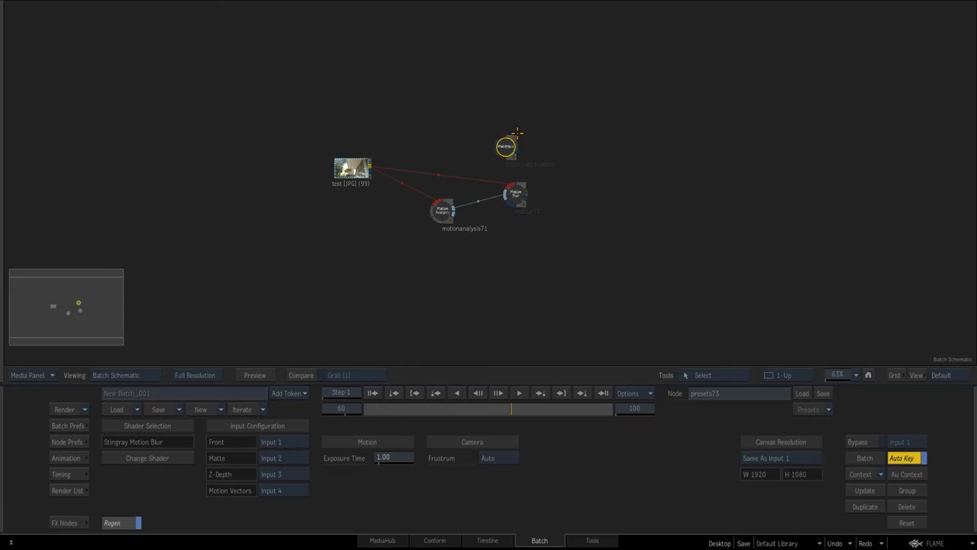
pyautogui.moveTo(505, 145); pyautogui.dragTo(497, 141)
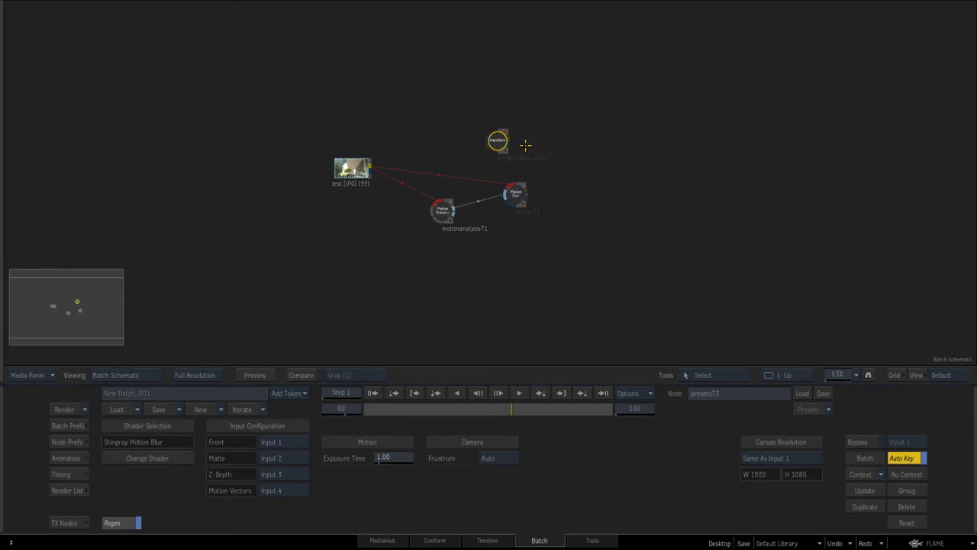
pyautogui.moveTo(497, 141); pyautogui.dragTo(511, 149)
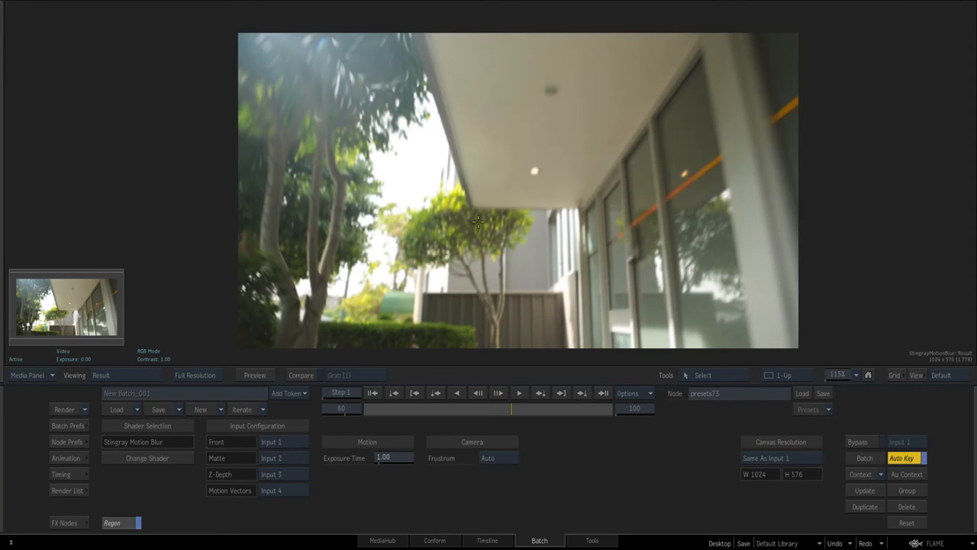
# Enter a new Exposure Time value for the Stingray Motion Blur node
pyautogui.click(393, 457)
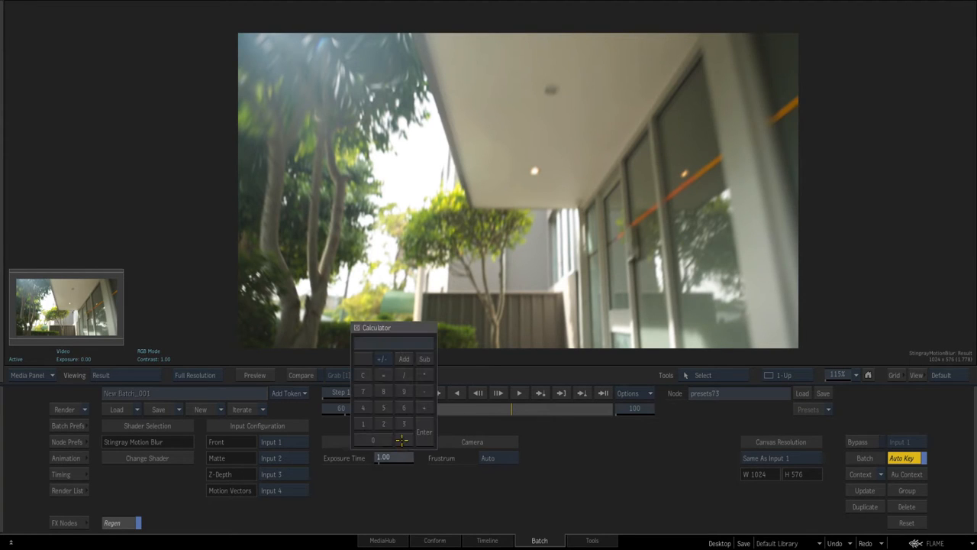
pyautogui.click(383, 407)
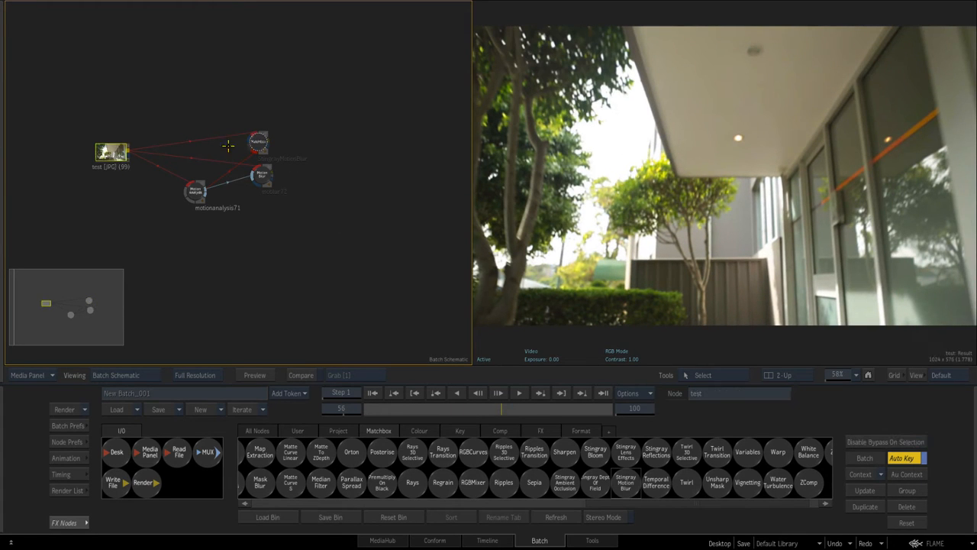
# Select the moblur72 Motion Blur node to show its settings and result
pyautogui.click(258, 142)
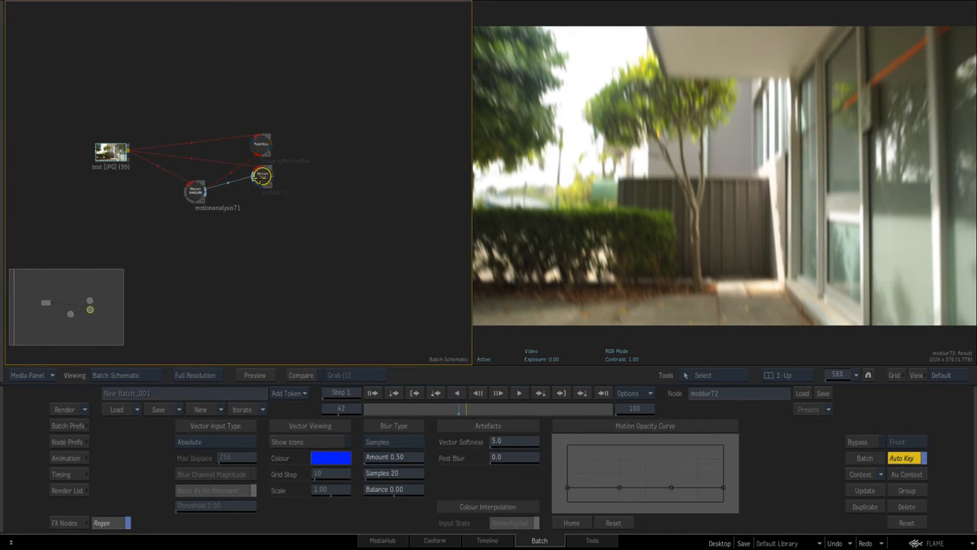
pyautogui.click(262, 141)
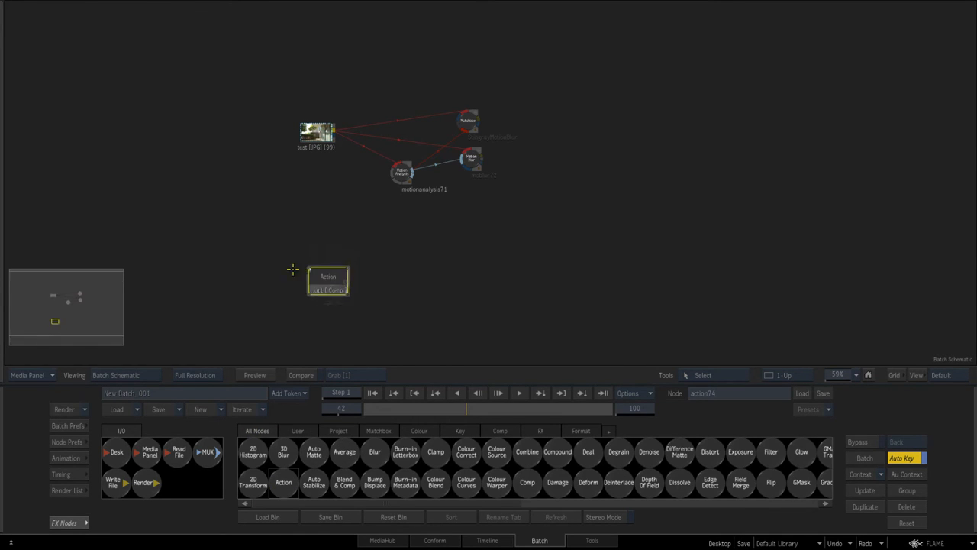
# Move action74 up beside the blur nodes and add a 3D Text object inside it
pyautogui.moveTo(328, 282); pyautogui.dragTo(304, 252)
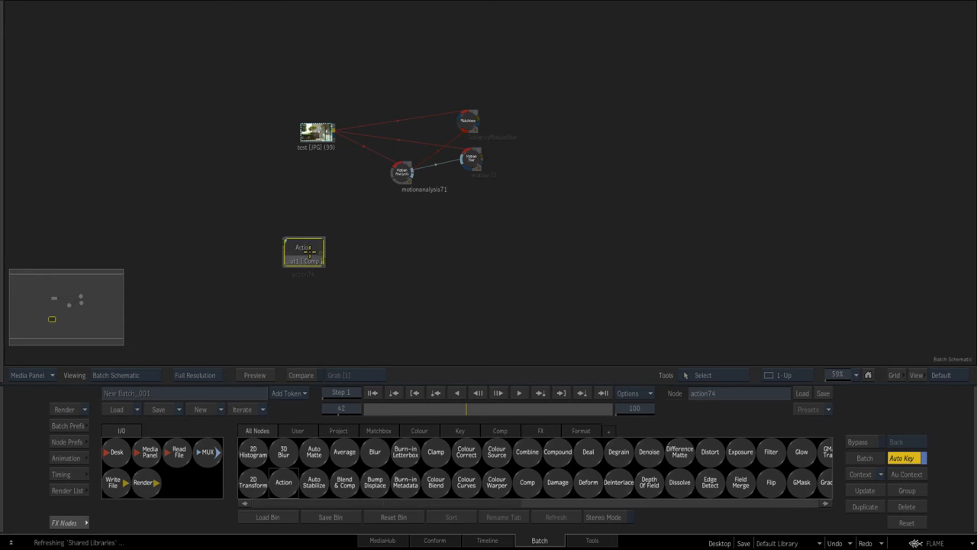
pyautogui.click(466, 158)
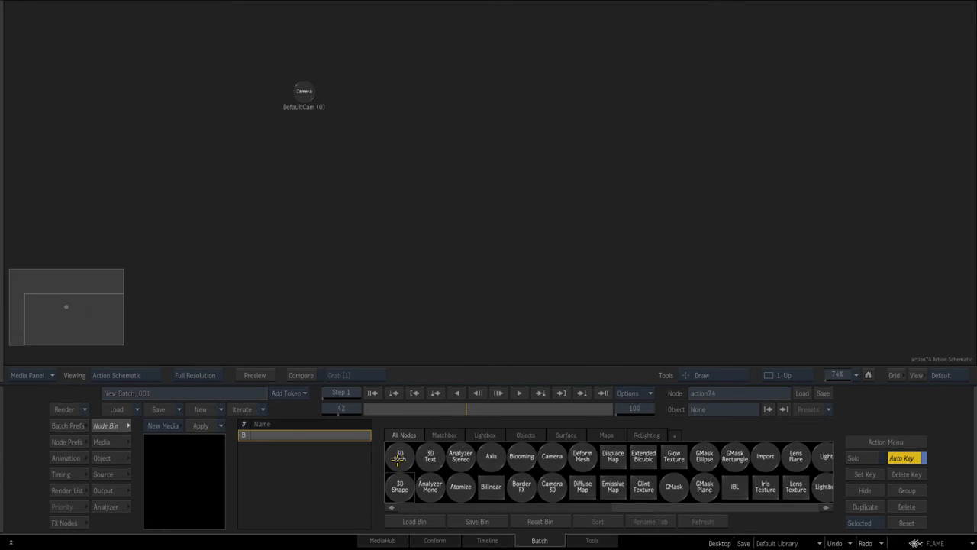
pyautogui.click(430, 456)
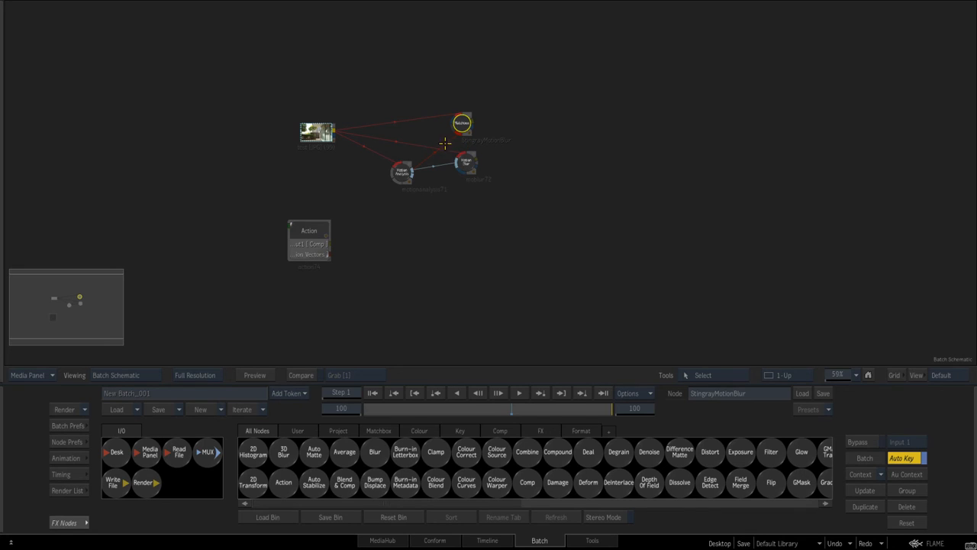
# Duplicate the Stingray and Motion Blur pair and wire action74's Comp and Motion Vectors outputs into it
pyautogui.moveTo(462, 123); pyautogui.dragTo(488, 96)
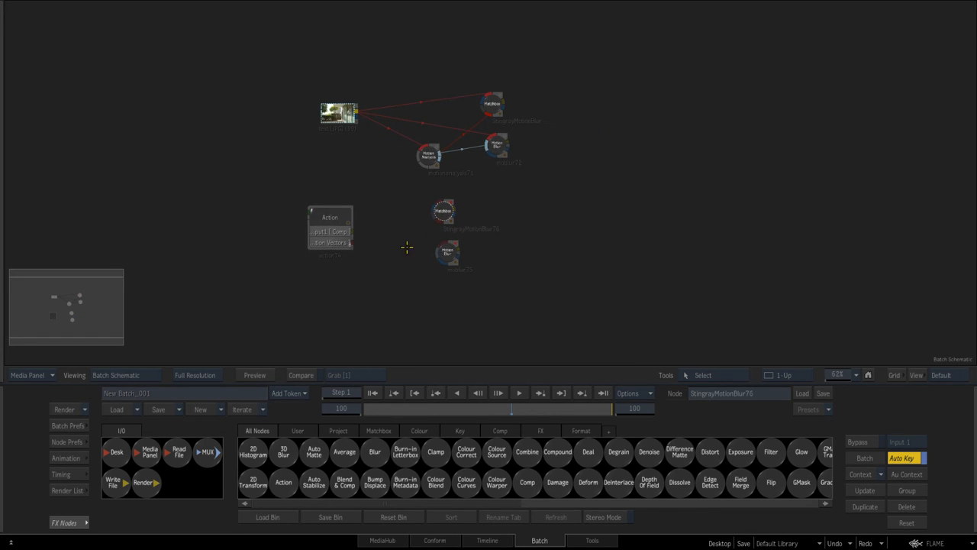
pyautogui.click(443, 214)
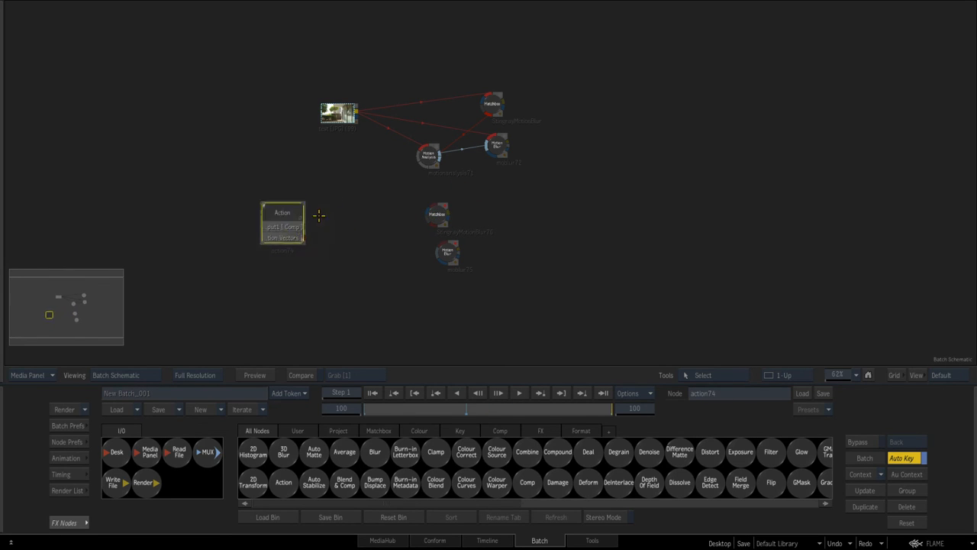
pyautogui.moveTo(283, 226); pyautogui.dragTo(316, 214)
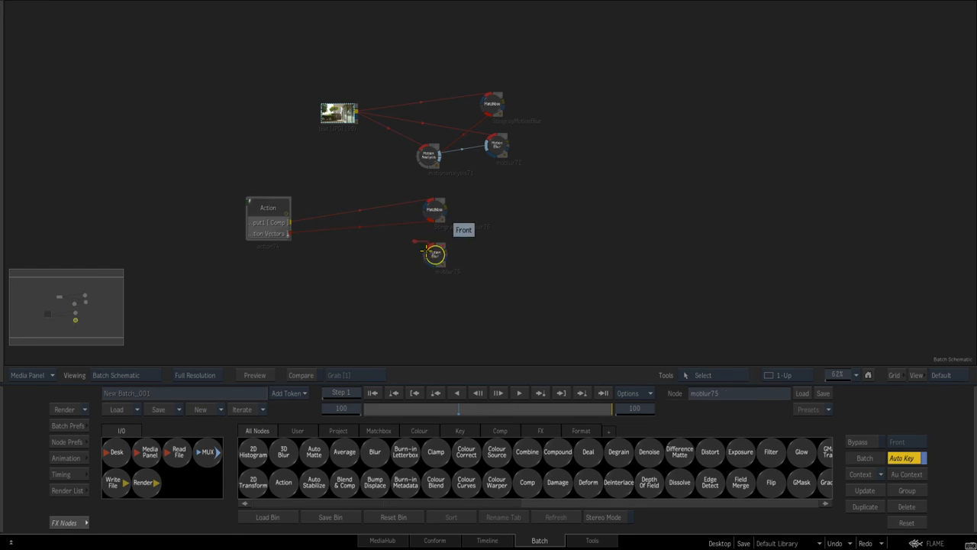
pyautogui.moveTo(435, 256); pyautogui.dragTo(333, 237)
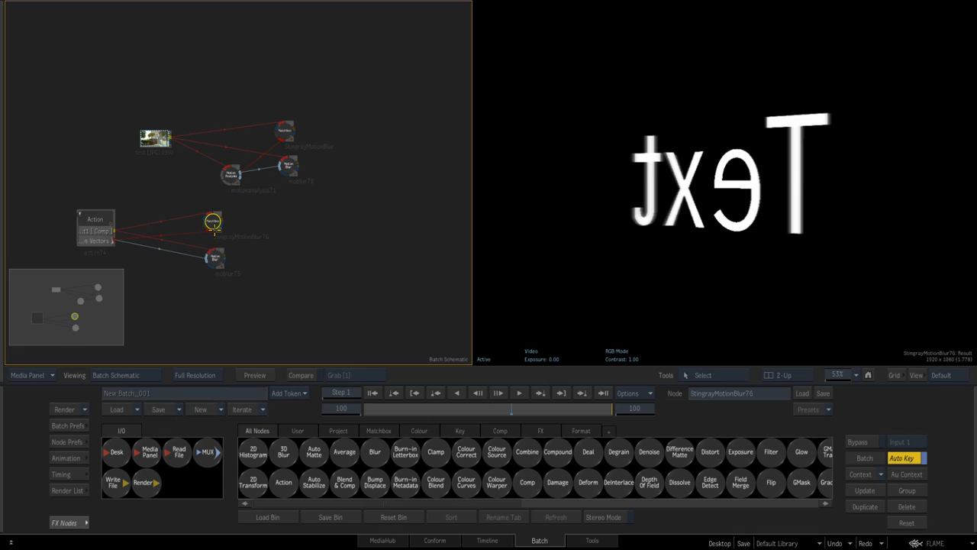
# Compare StingrayMotionBlur76 against moblur75 and set its Exposure Time to 9.81
pyautogui.click(118, 229)
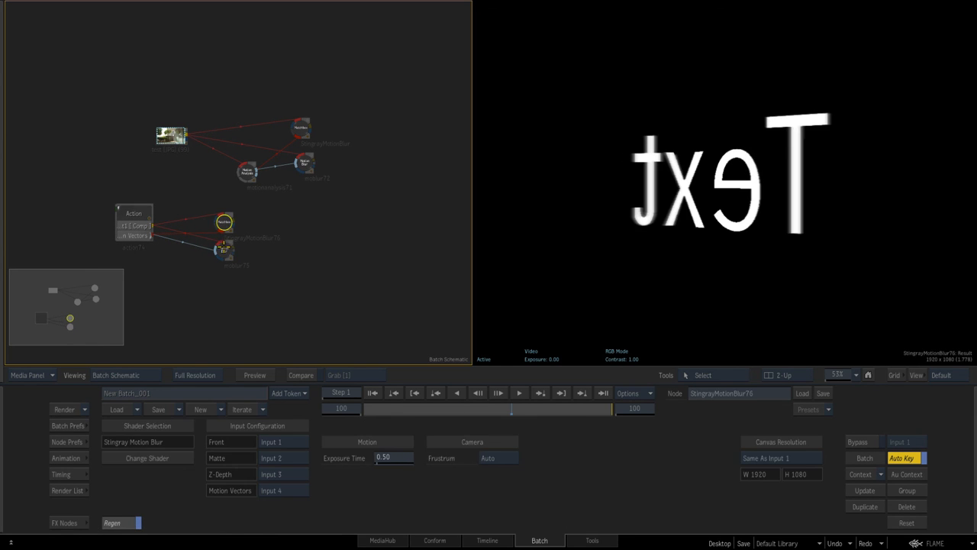
pyautogui.click(223, 250)
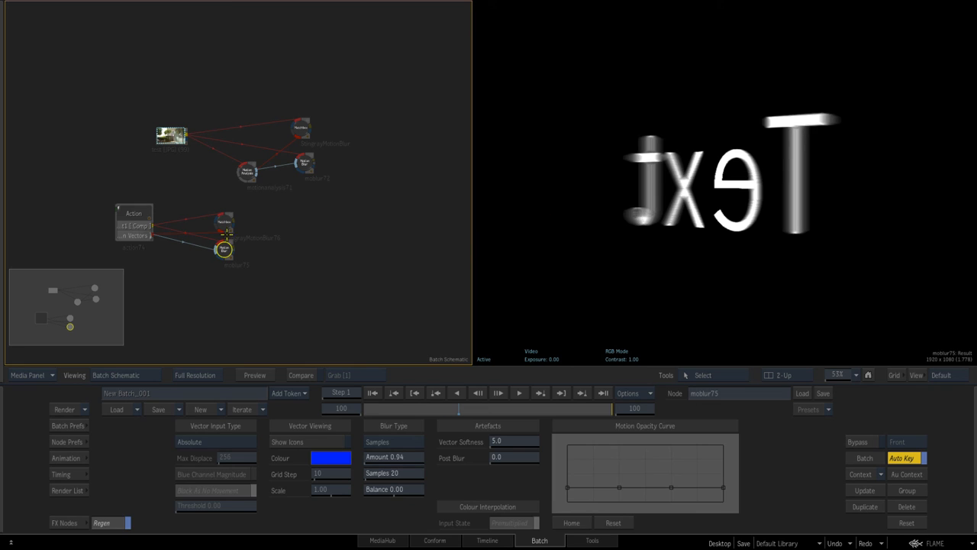
pyautogui.click(227, 223)
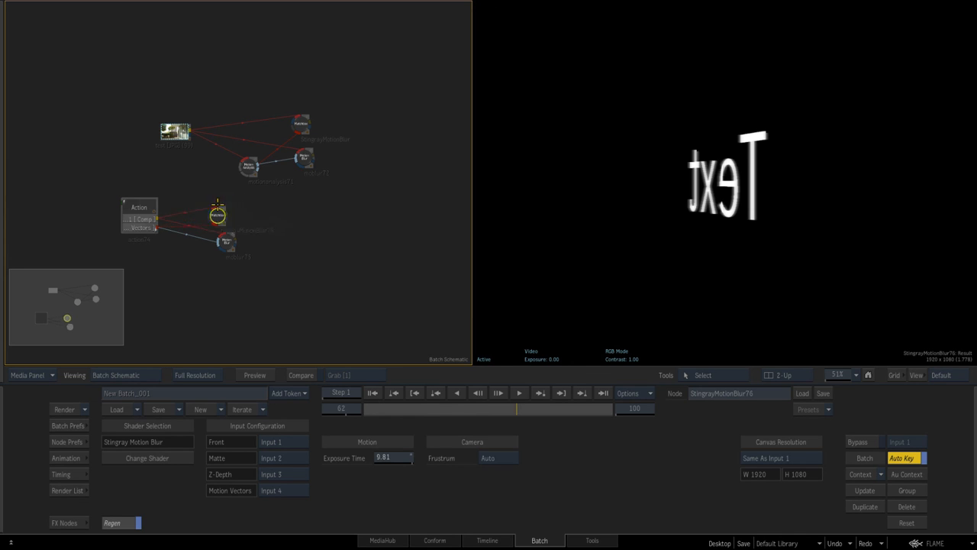
pyautogui.moveTo(218, 216); pyautogui.dragTo(237, 209)
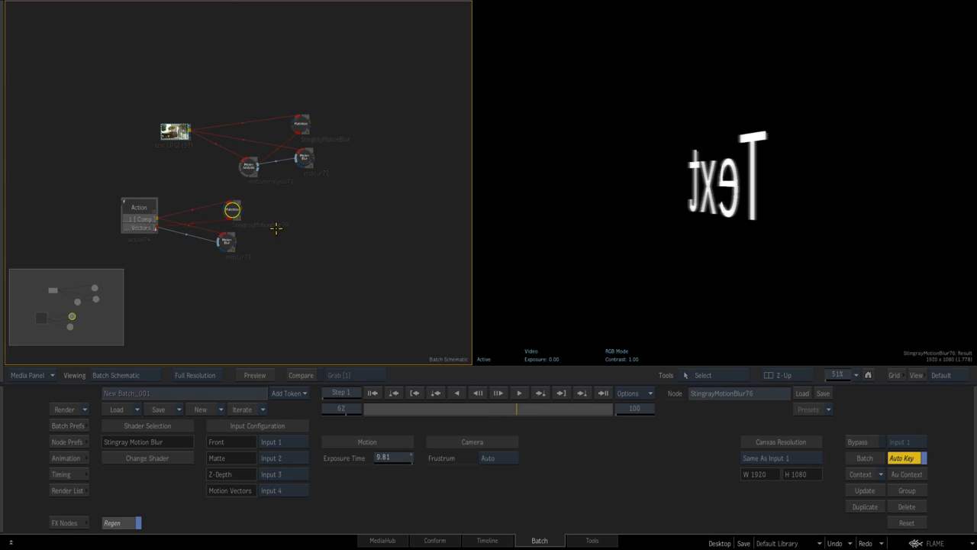
pyautogui.moveTo(275, 232)
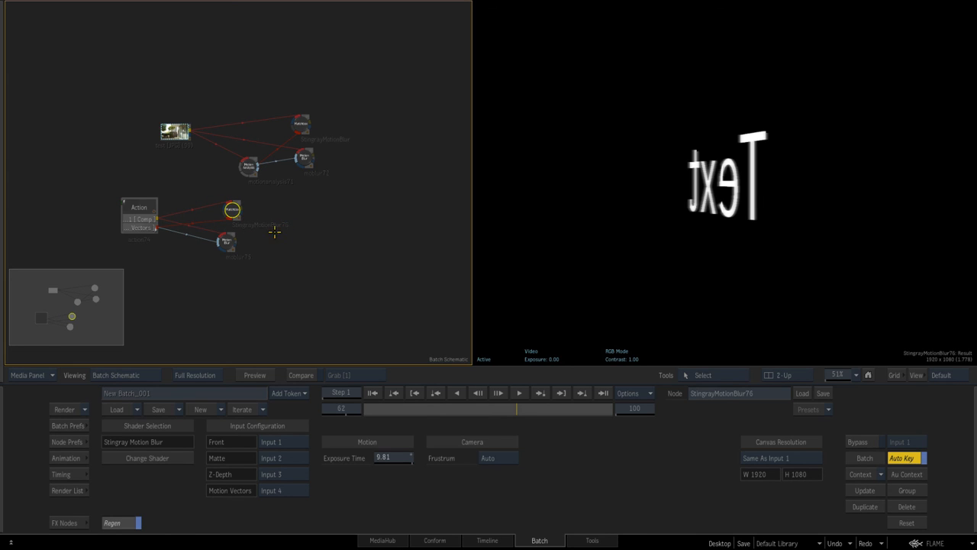